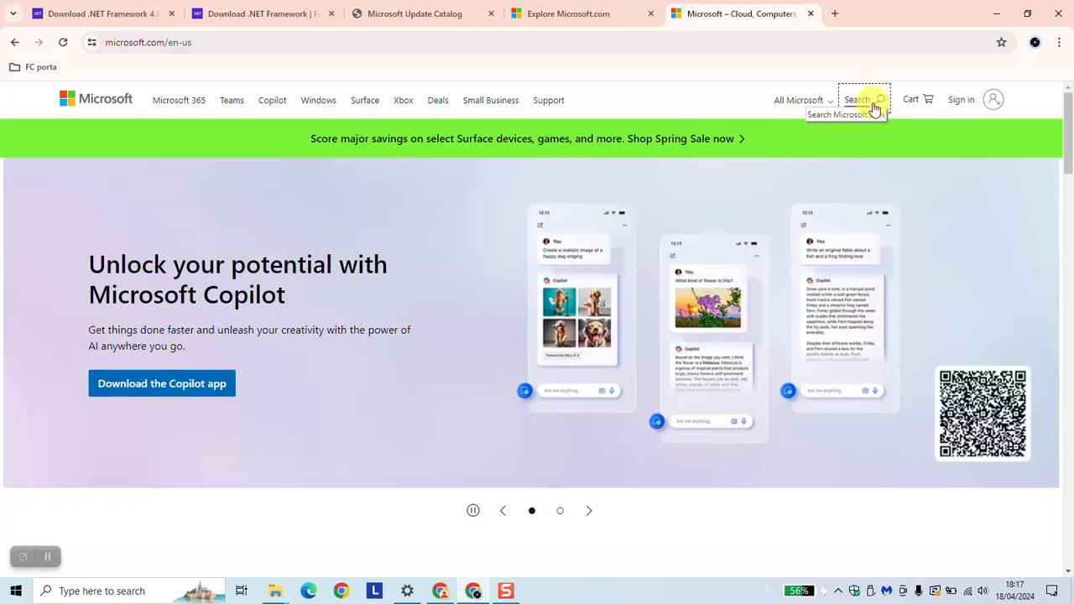
Go to Microsoft.com and search the site for 'net framework 3.5'.
text(microsoft)
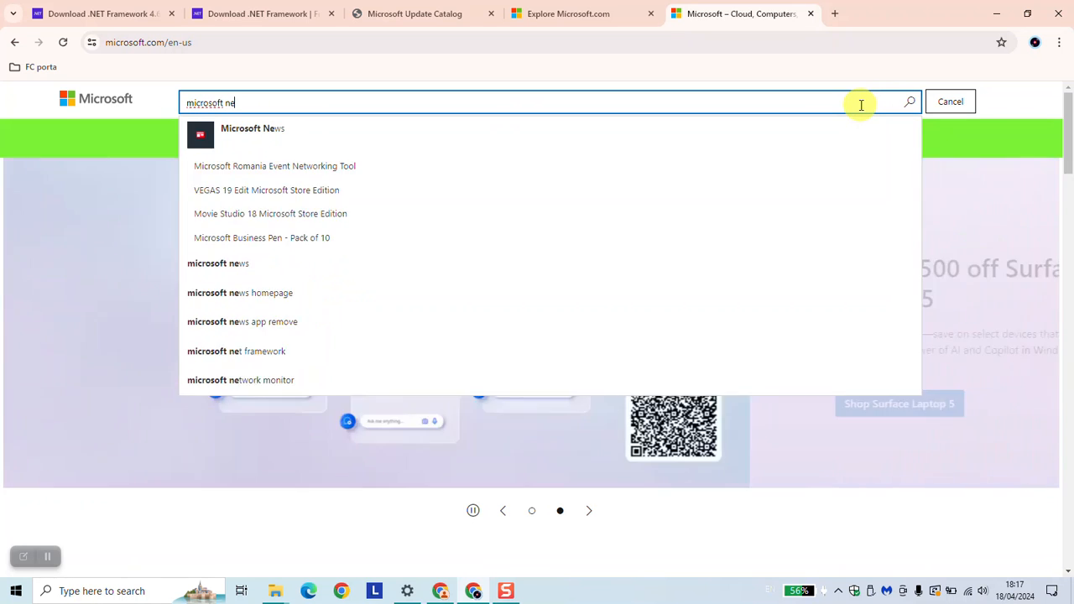
text(net framework 3.5)
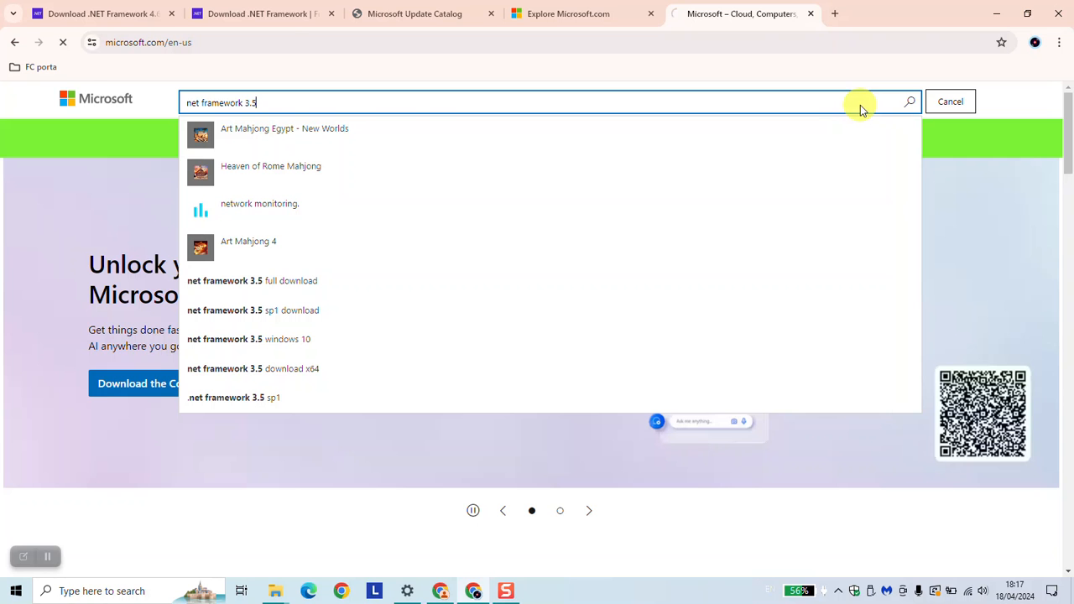
click(910, 101)
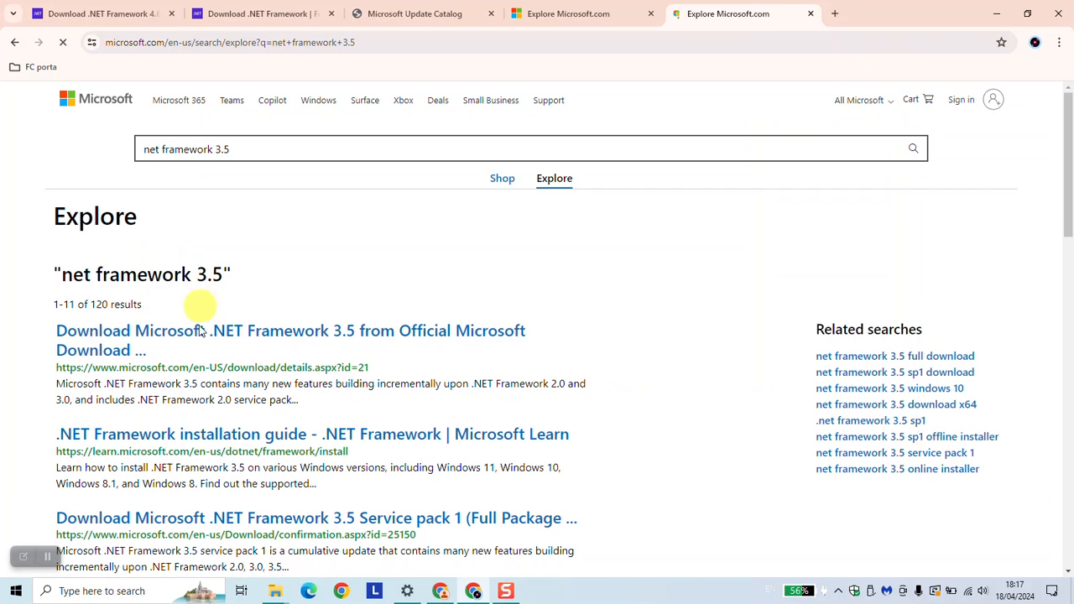
Download dotNetFx35setup.exe (2.7 MB) from the .NET Framework 3.5 Download Center page.
click(186, 330)
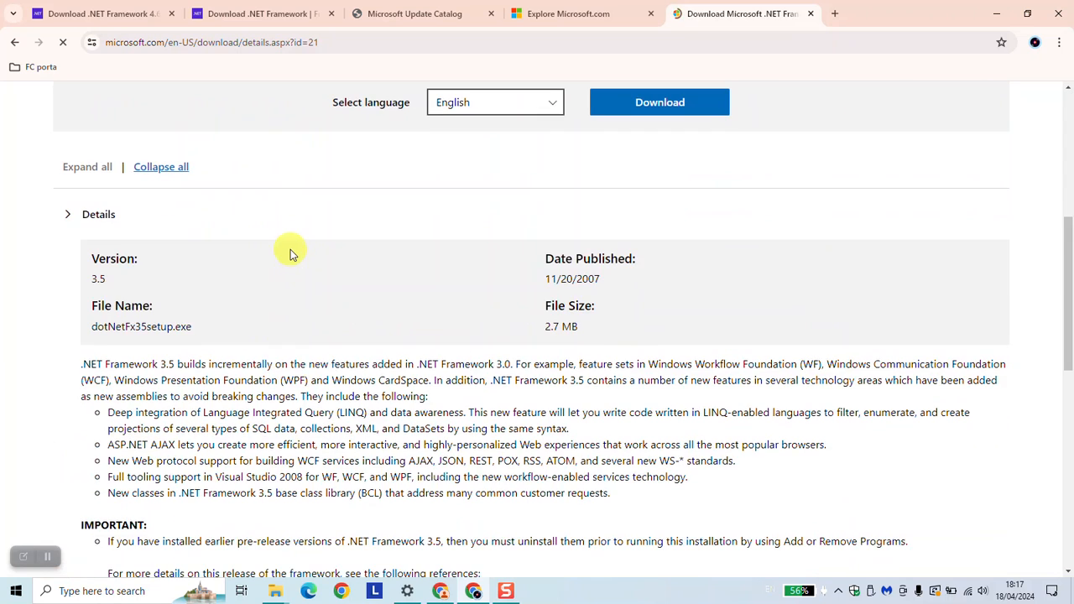
scroll(down, 3)
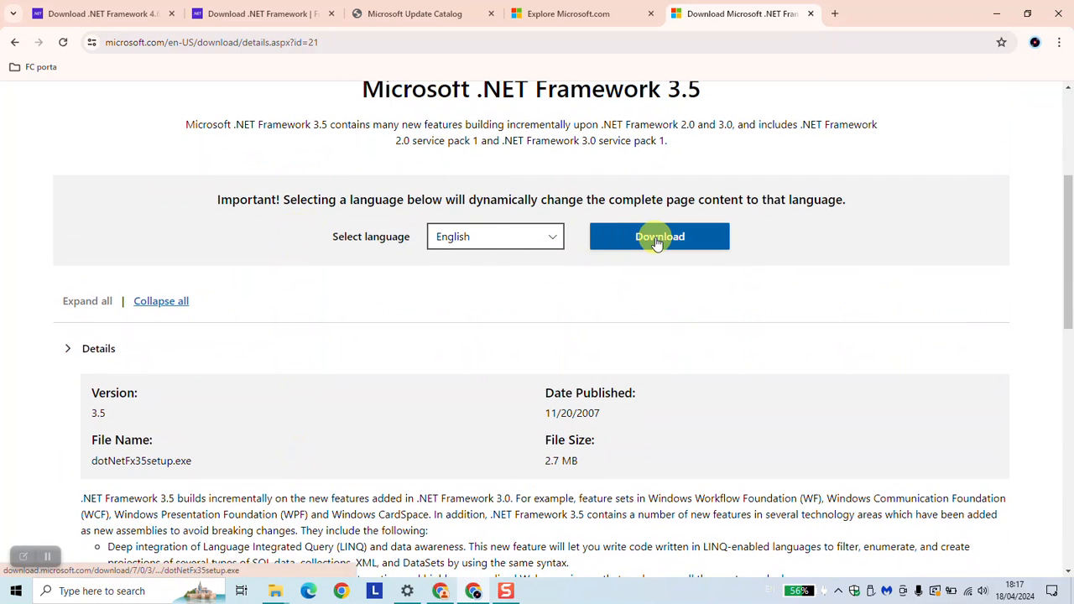
click(658, 235)
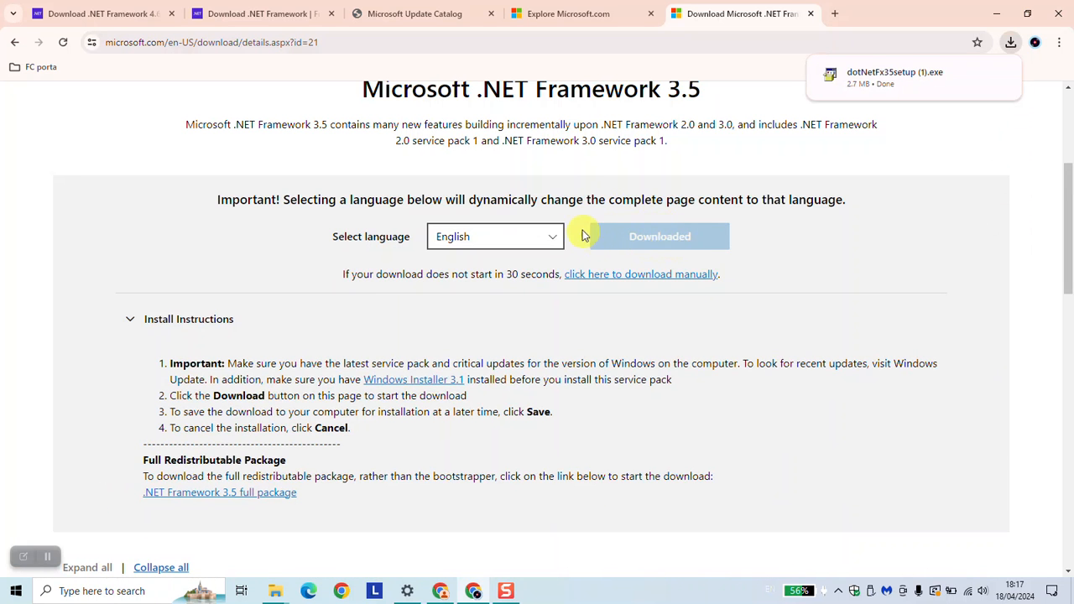
scroll(down, 3)
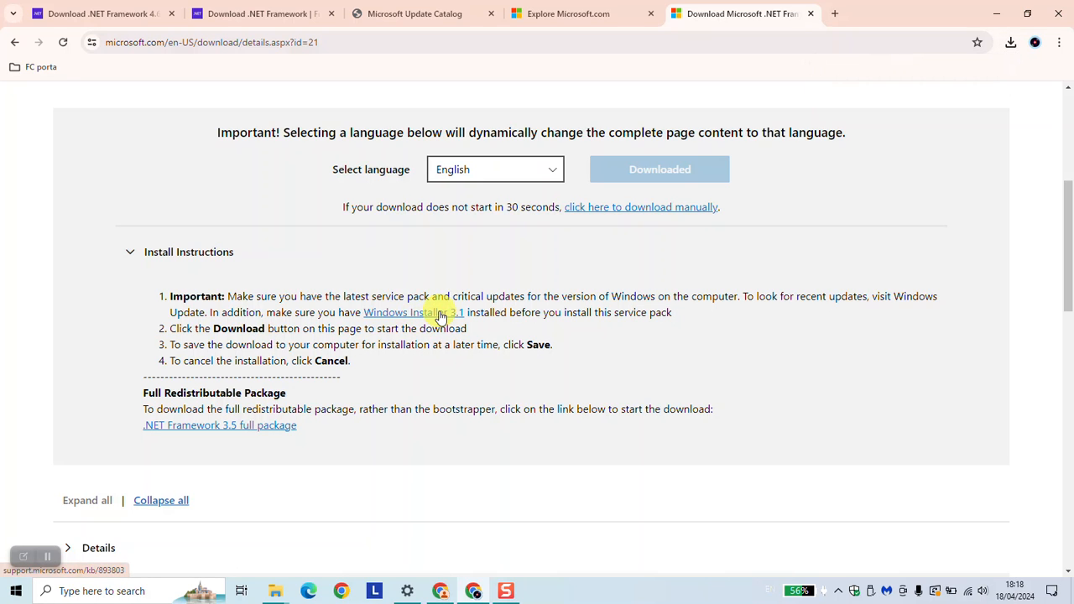
mouse_move(427, 315)
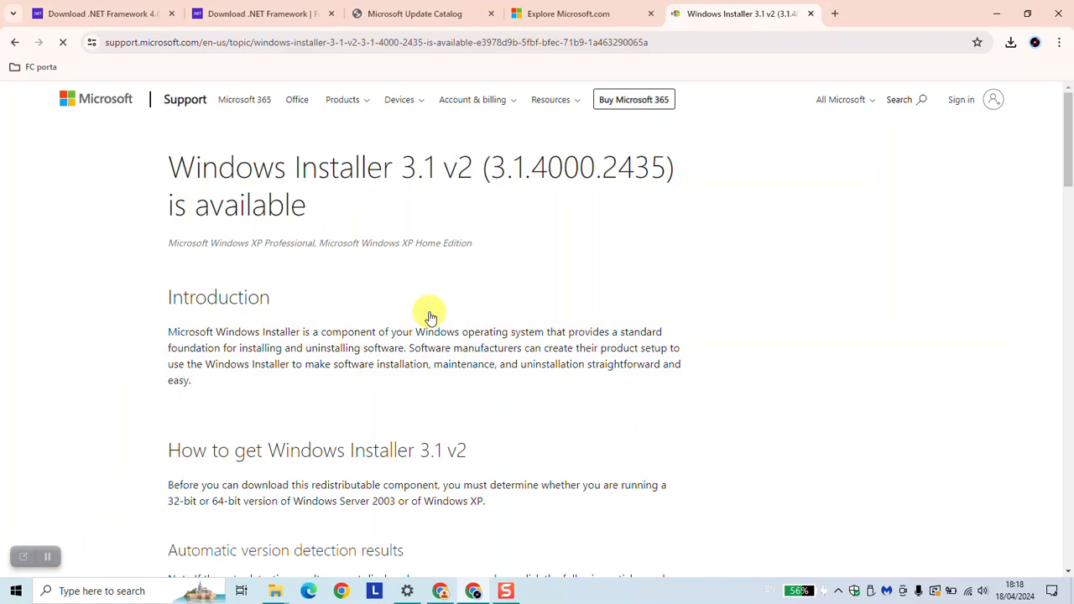
Follow the Windows Installer 3.1 v2 article's redistributable link to its Update Catalog listing.
scroll(down, 3)
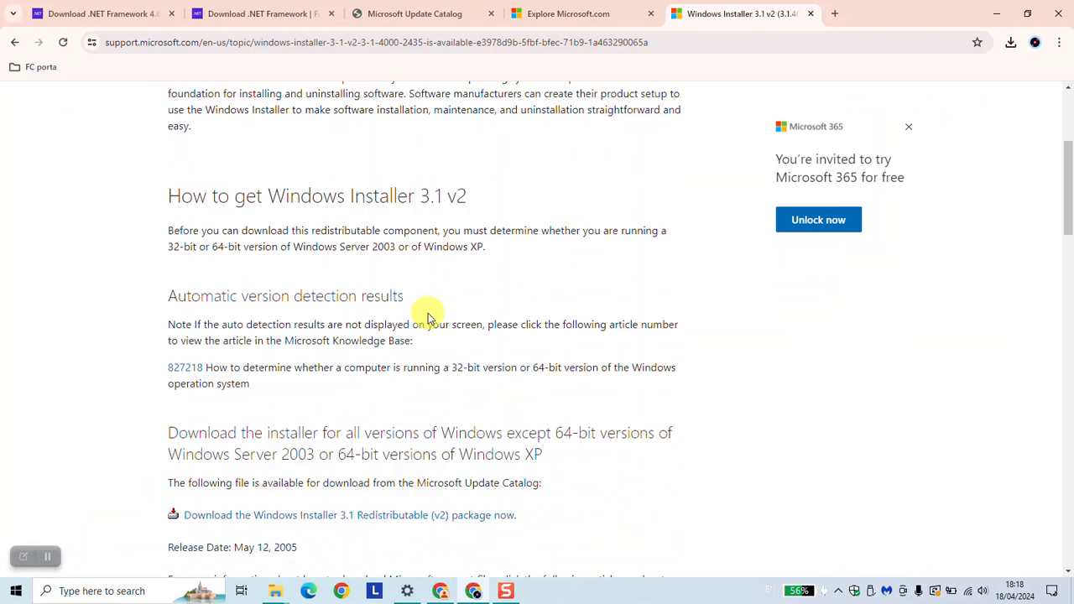
scroll(down, 3)
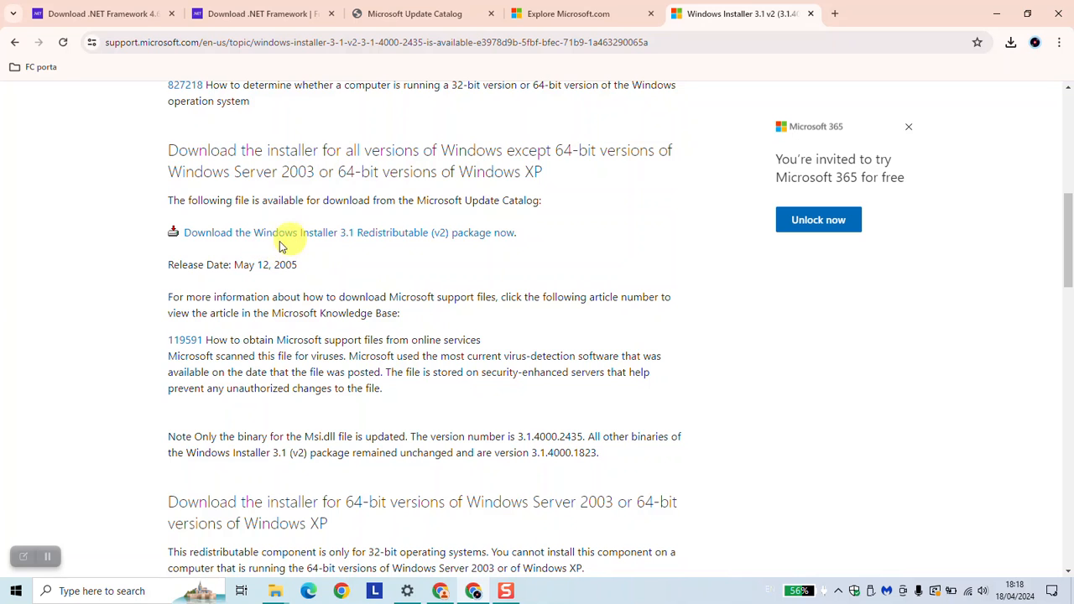
mouse_move(247, 239)
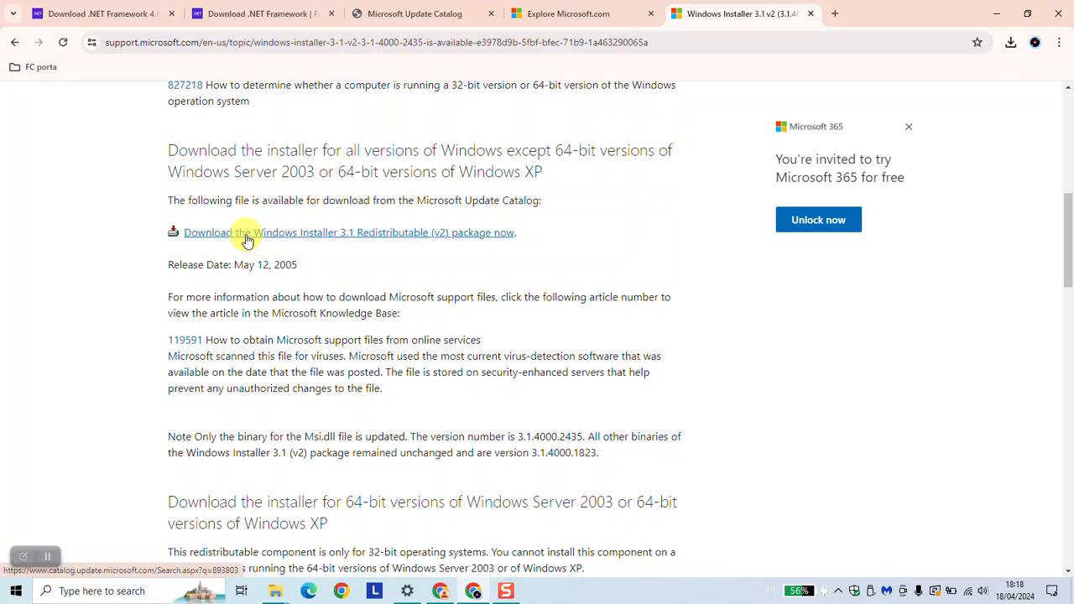
mouse_move(251, 239)
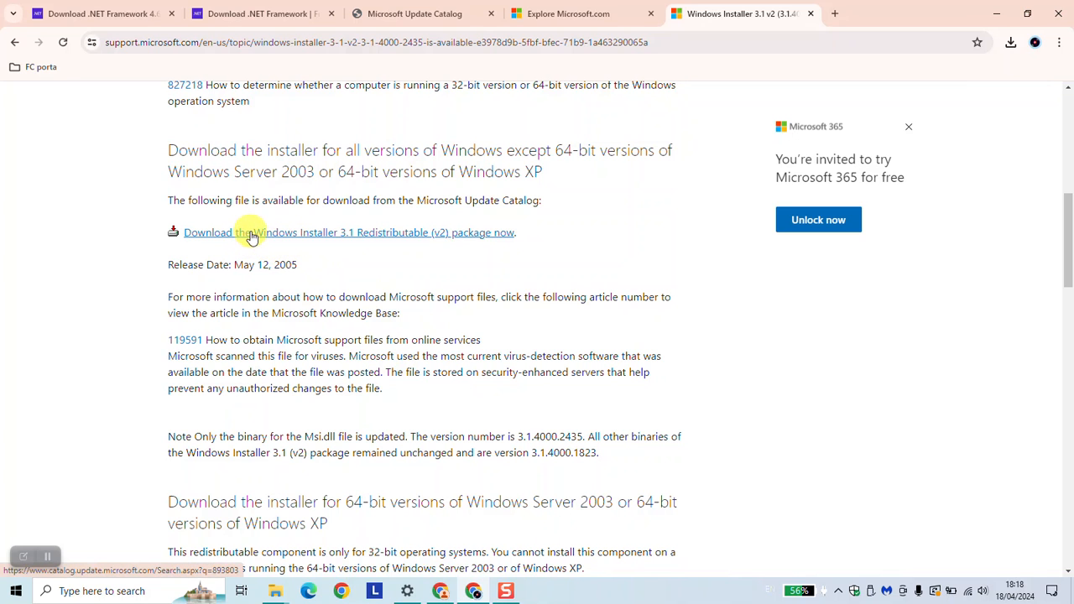
click(251, 232)
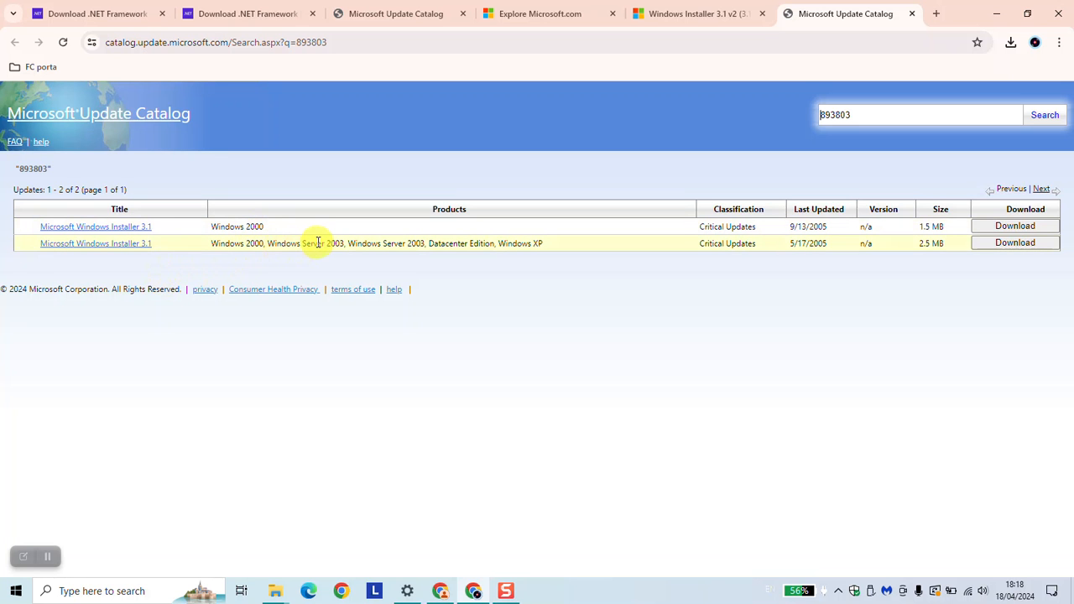
mouse_move(104, 283)
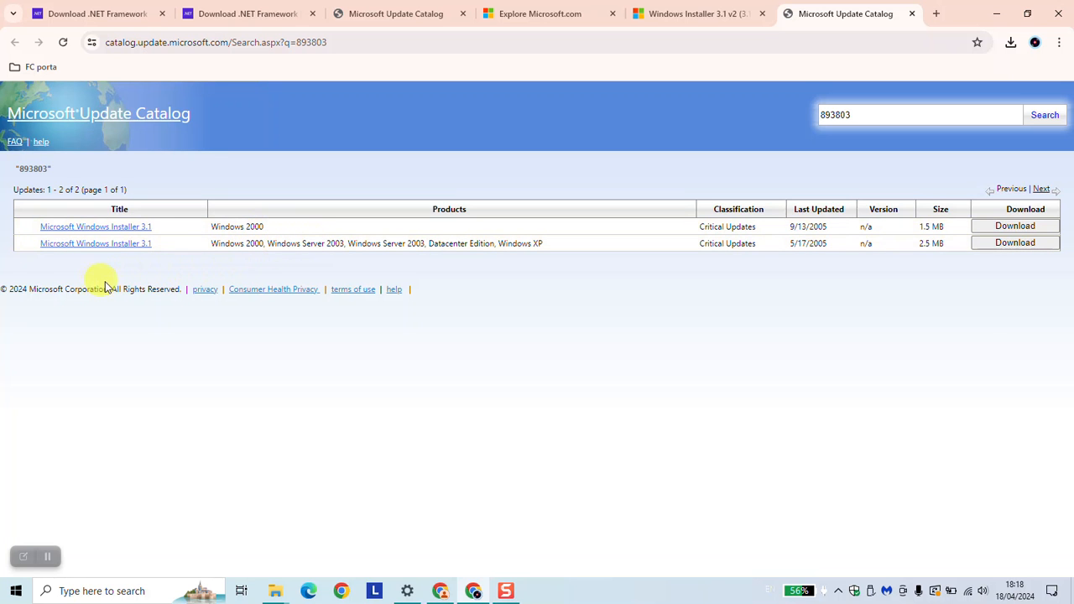
mouse_move(933, 245)
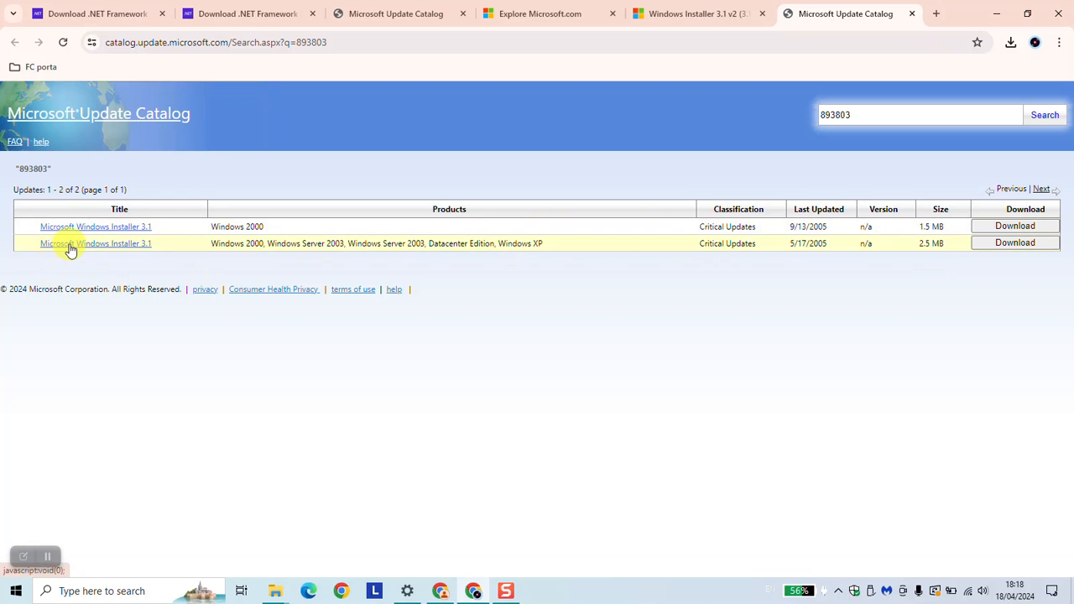
Bring up the download window for the Windows Installer 3.1 row covering Windows XP and Server 2003.
click(1015, 243)
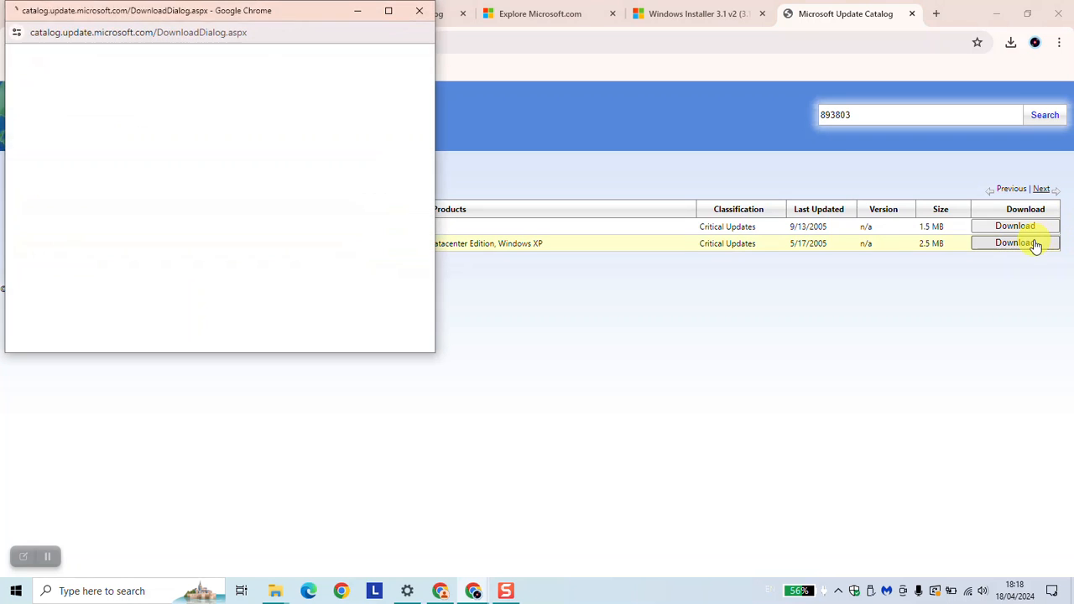
Download windowsinstaller-kb893803-v2-x86.exe (2.5 MB) and confirm it finished in download history.
click(1014, 243)
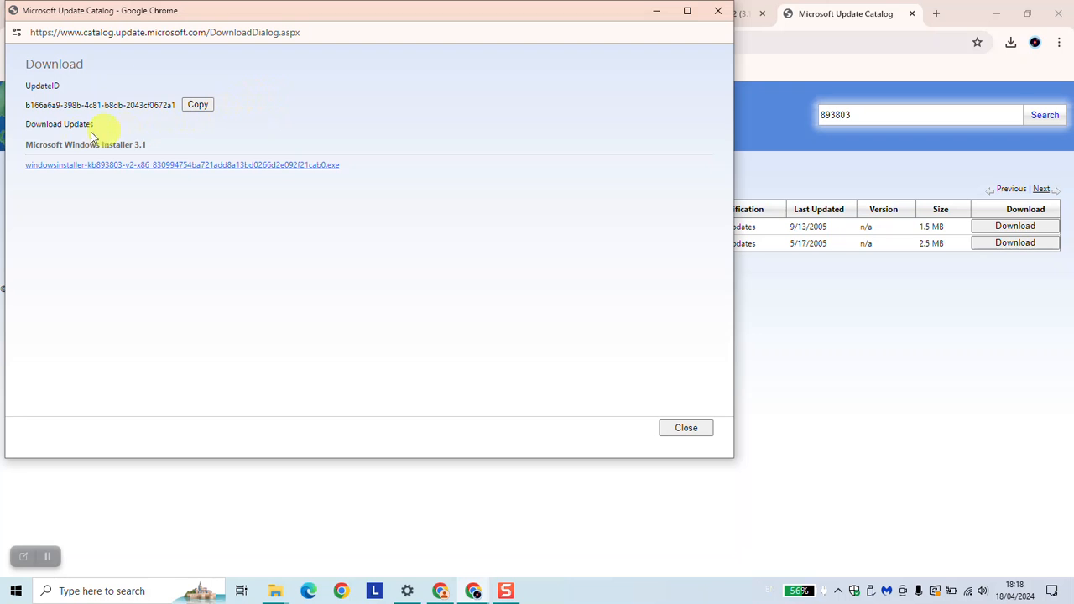
mouse_move(47, 164)
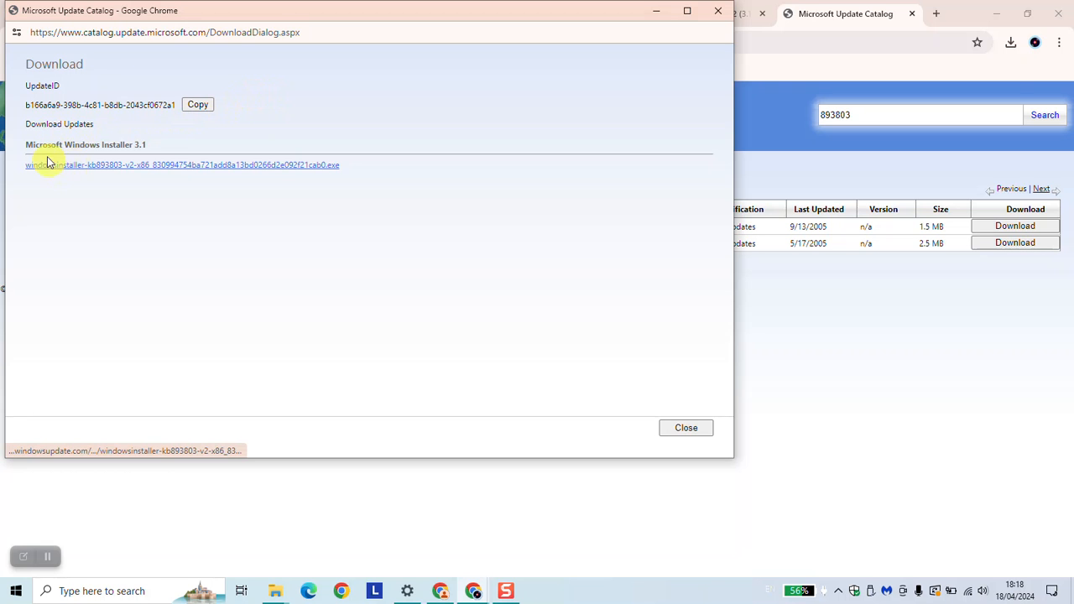
mouse_move(121, 168)
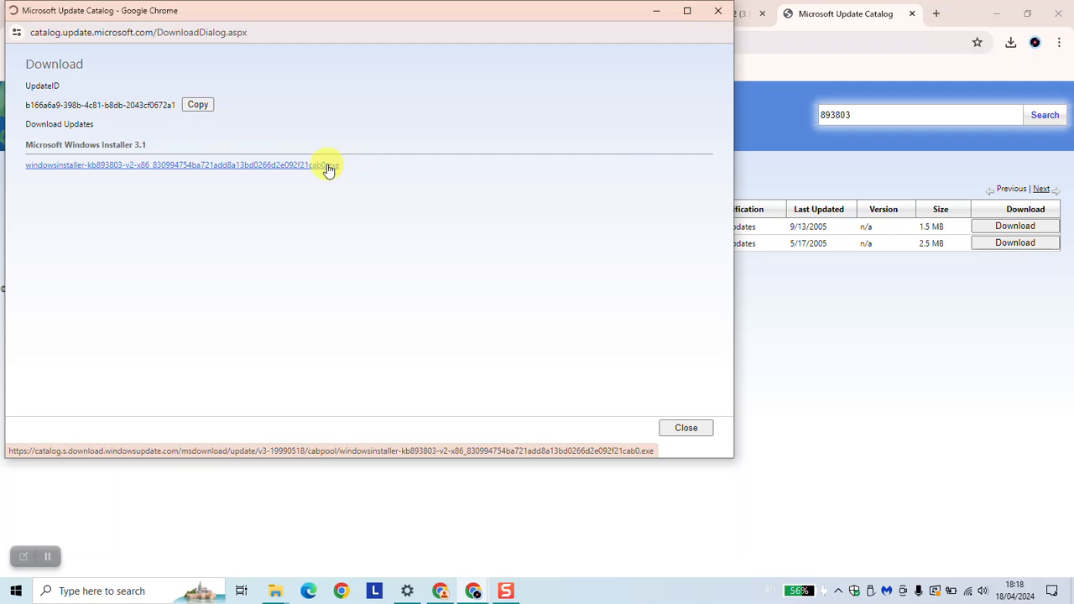
click(177, 165)
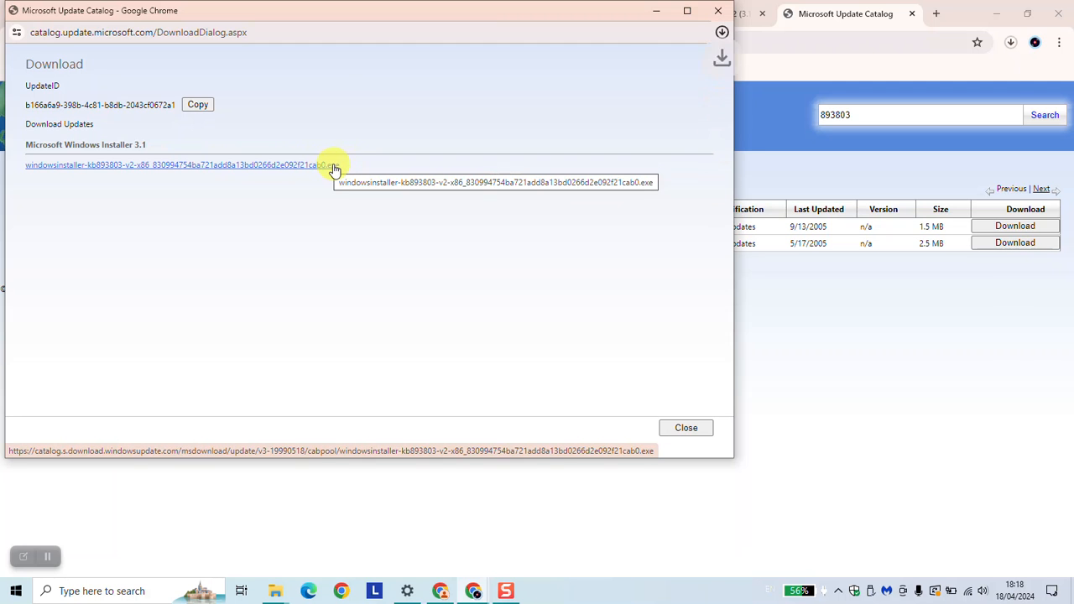
click(719, 30)
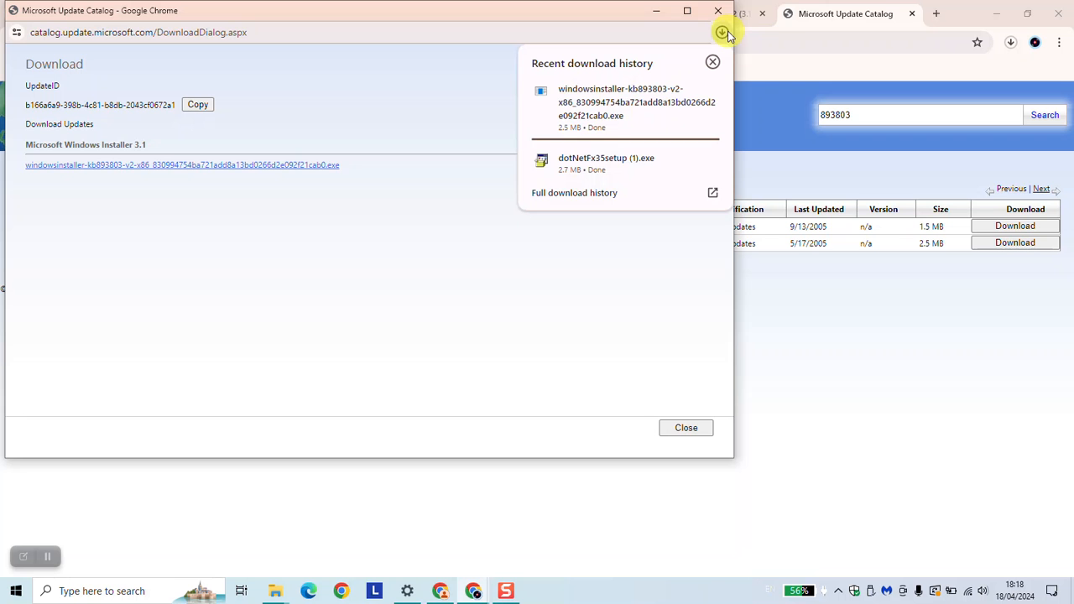
mouse_move(612, 132)
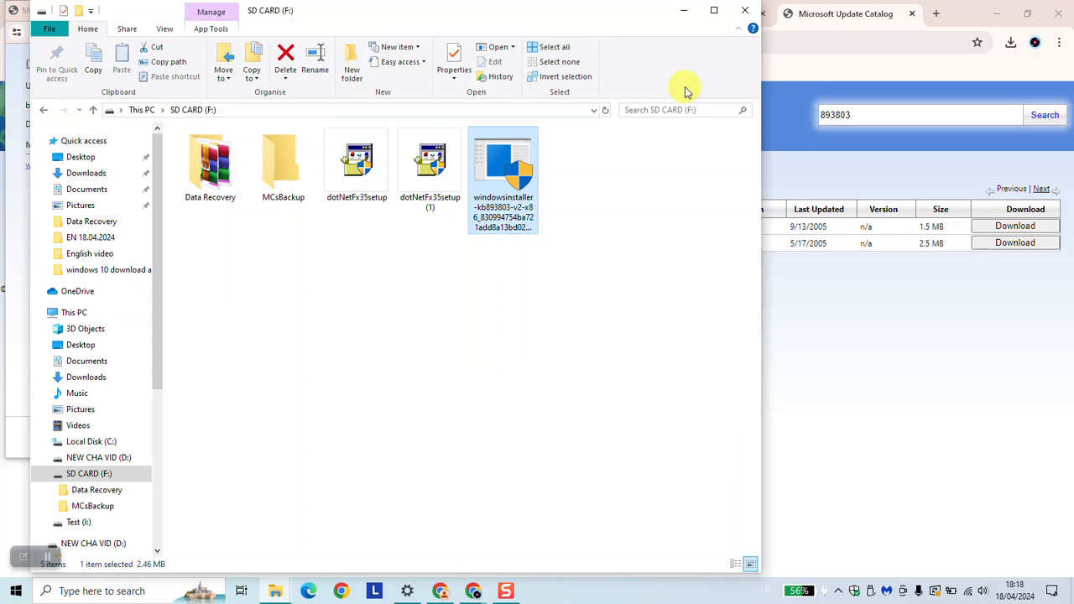
Delete both dotNetFx35setup copies from SD CARD (F:) and run the windowsinstaller package as administrator.
click(356, 159)
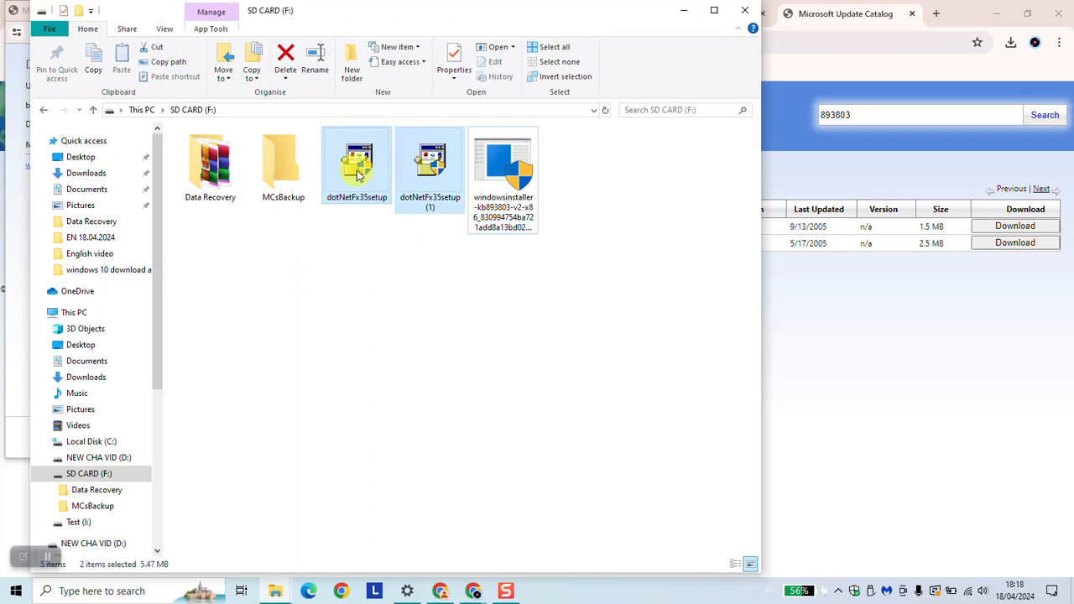
click(285, 52)
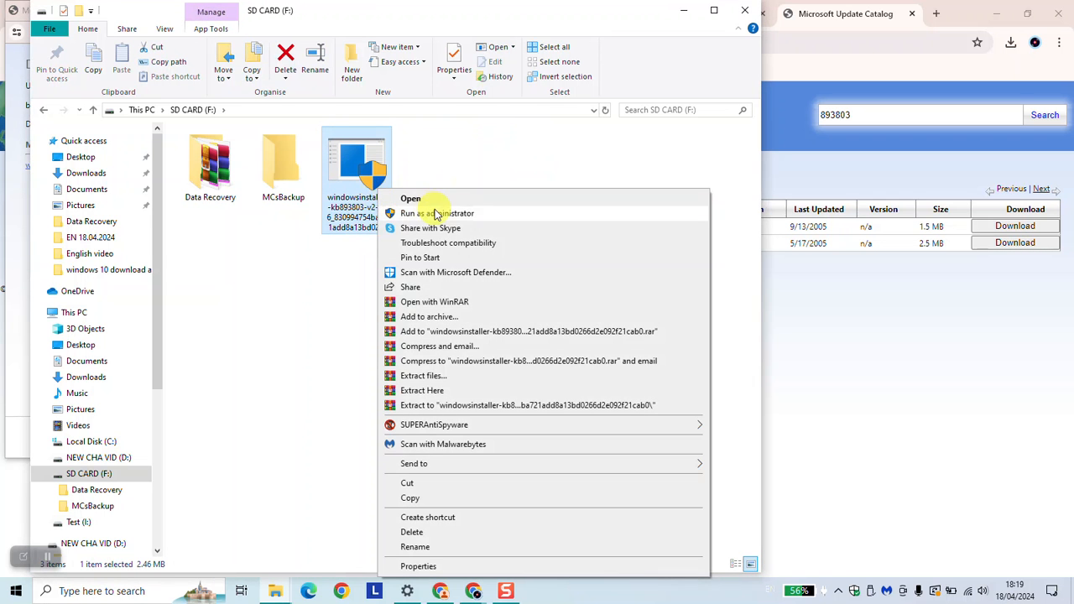
click(437, 211)
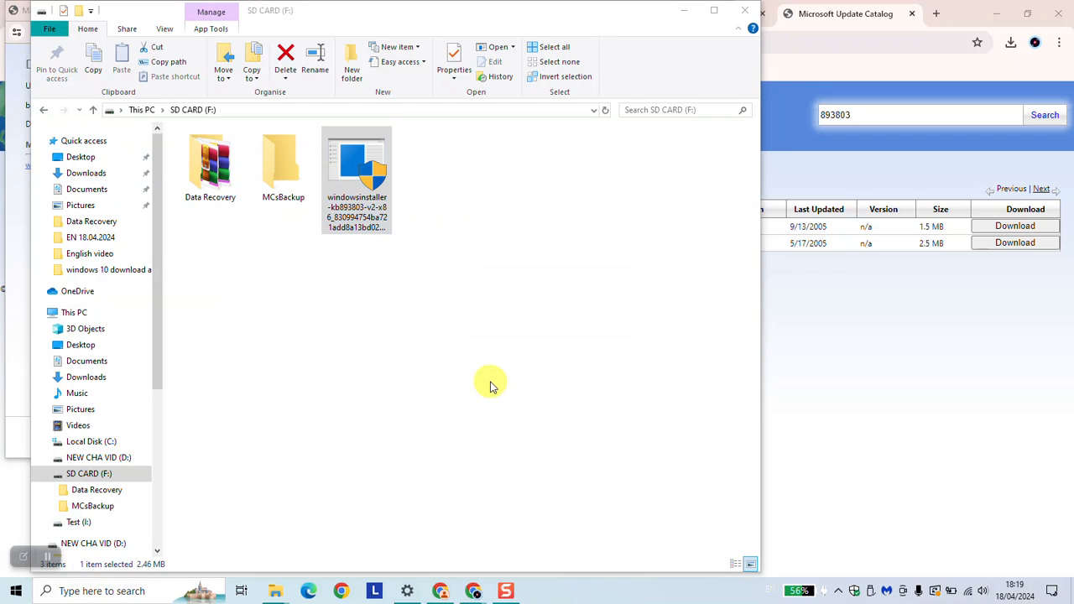
mouse_move(490, 378)
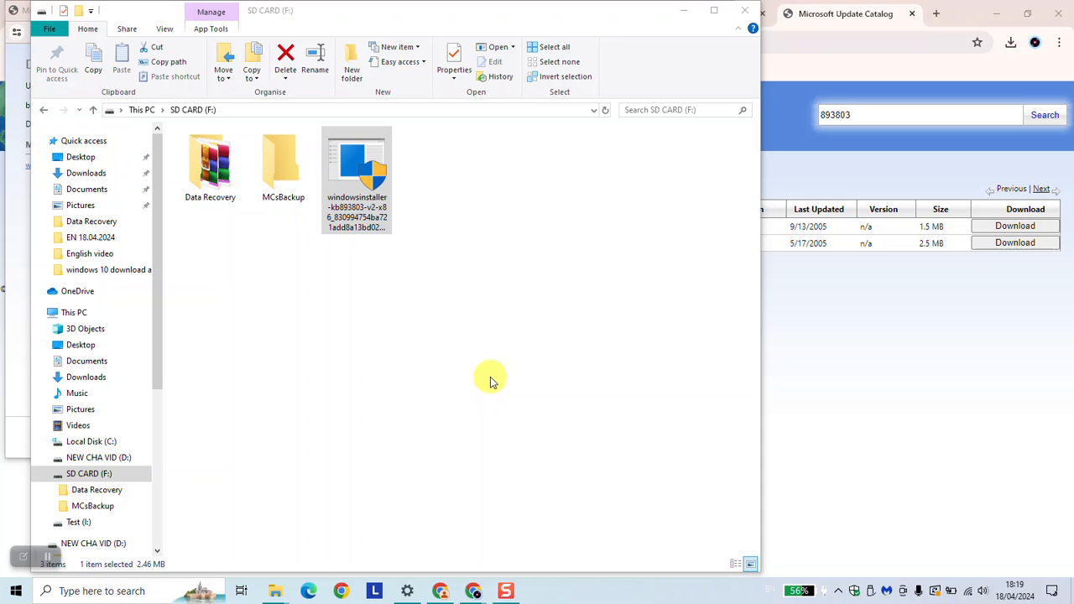
mouse_move(962, 41)
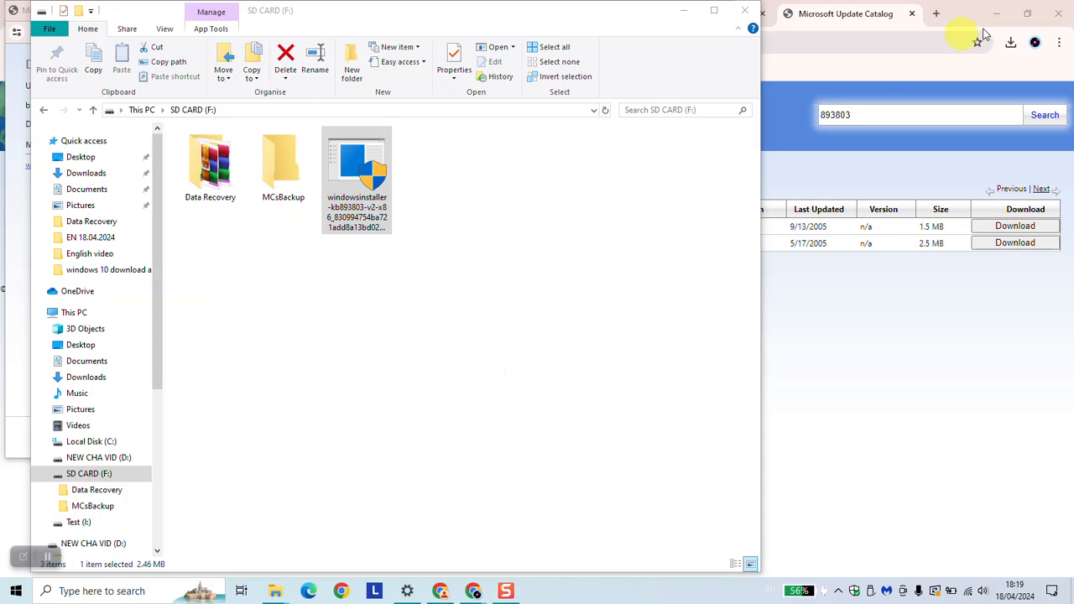